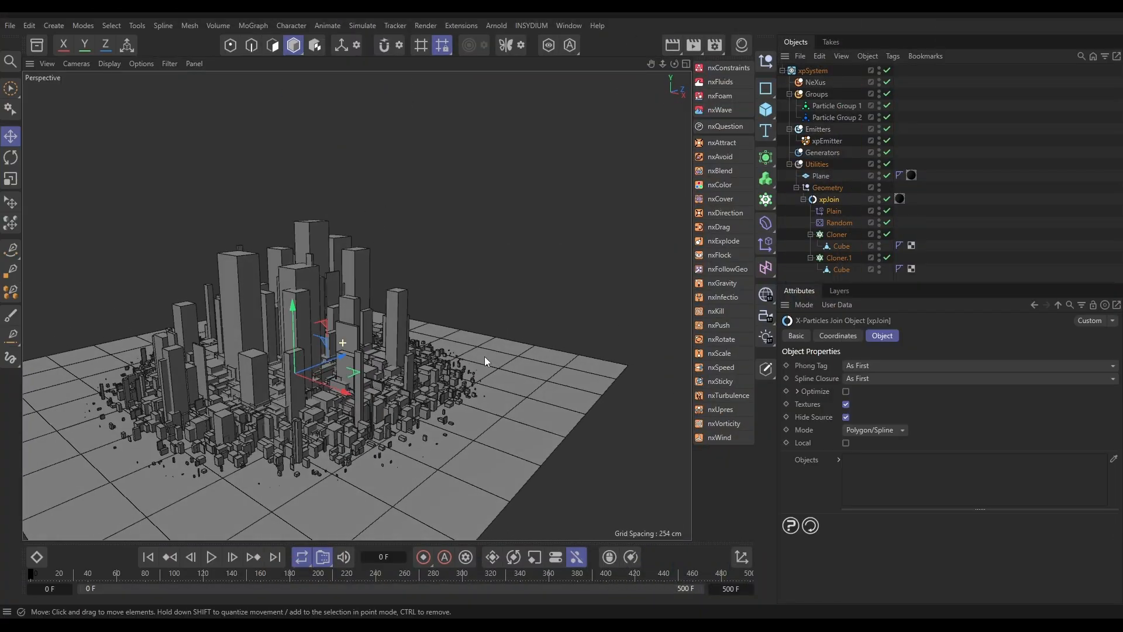
Switch Incubation Mode to Set From Incubation Rate and play the simulation to watch seeds infect.
{"action": "left_click", "coordinate": [835, 234]}
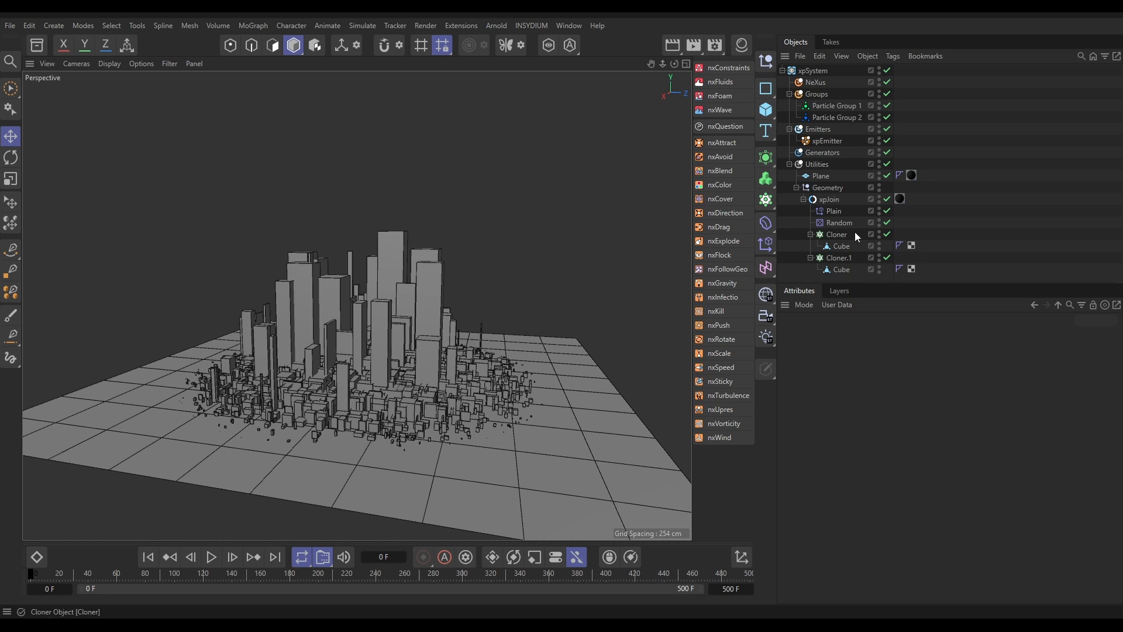
{"action": "left_click", "coordinate": [211, 559]}
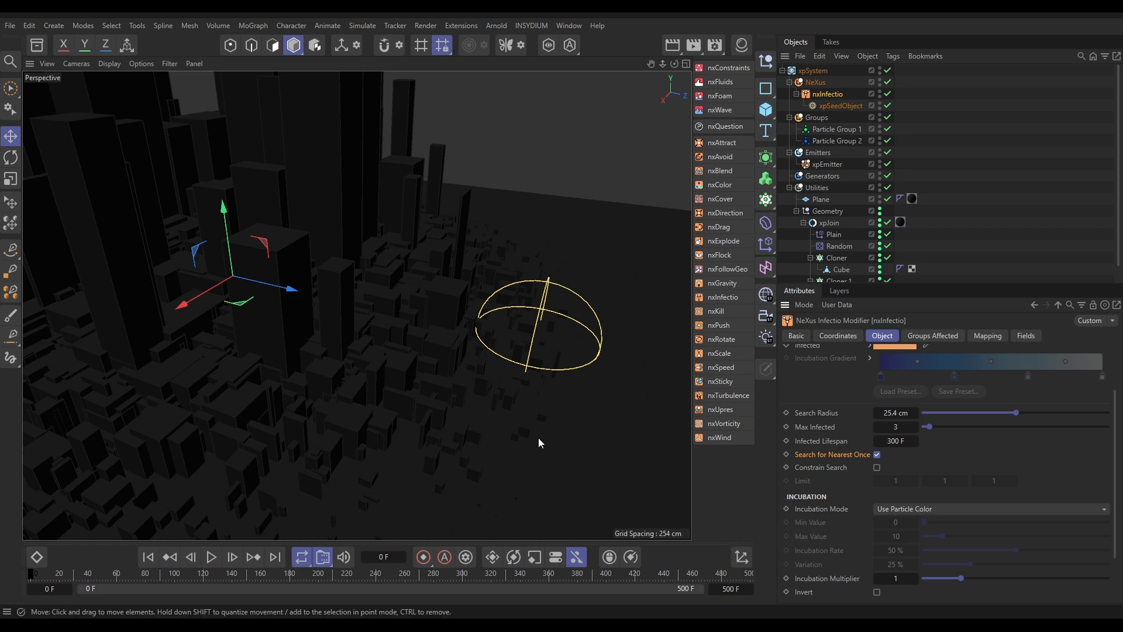
{"action": "mouse_move", "coordinate": [541, 414]}
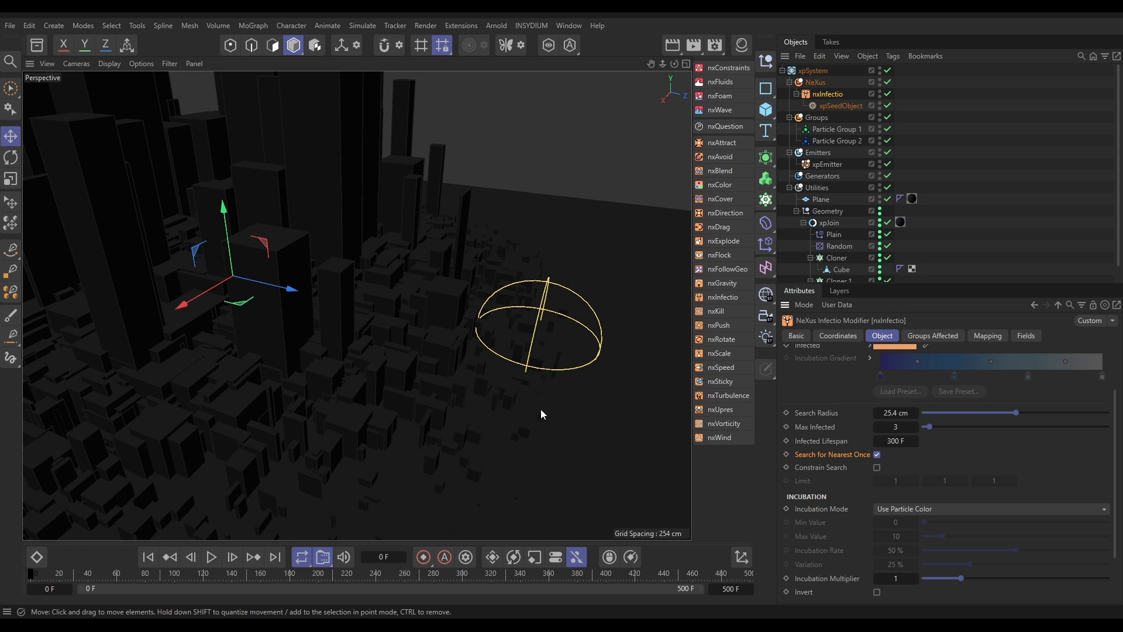
{"action": "left_click", "coordinate": [989, 509]}
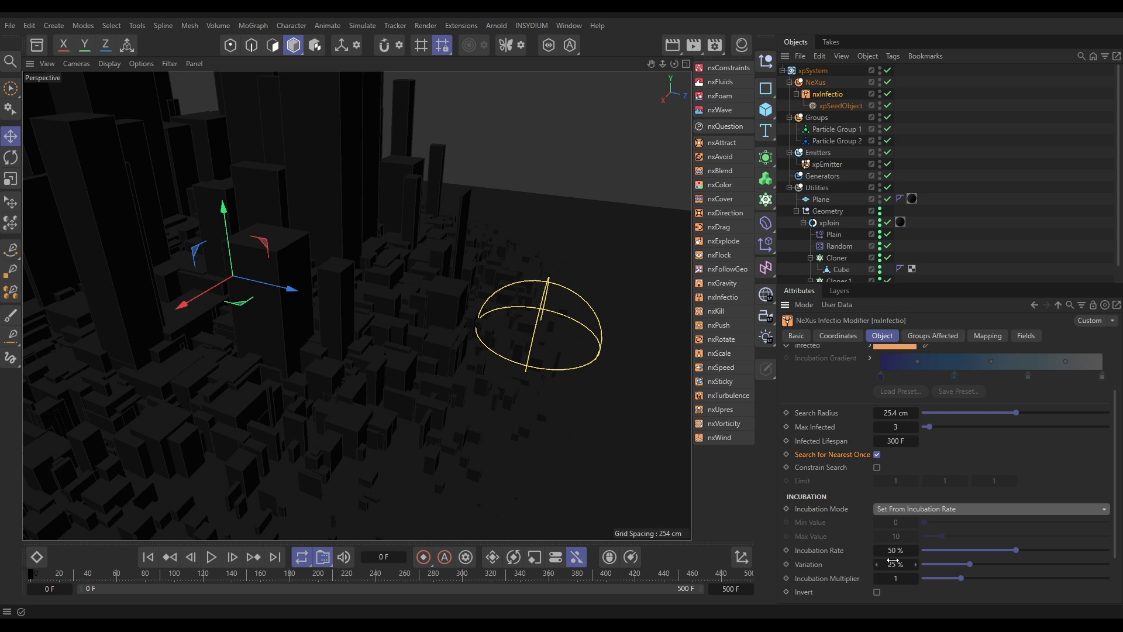
{"action": "left_click", "coordinate": [212, 558]}
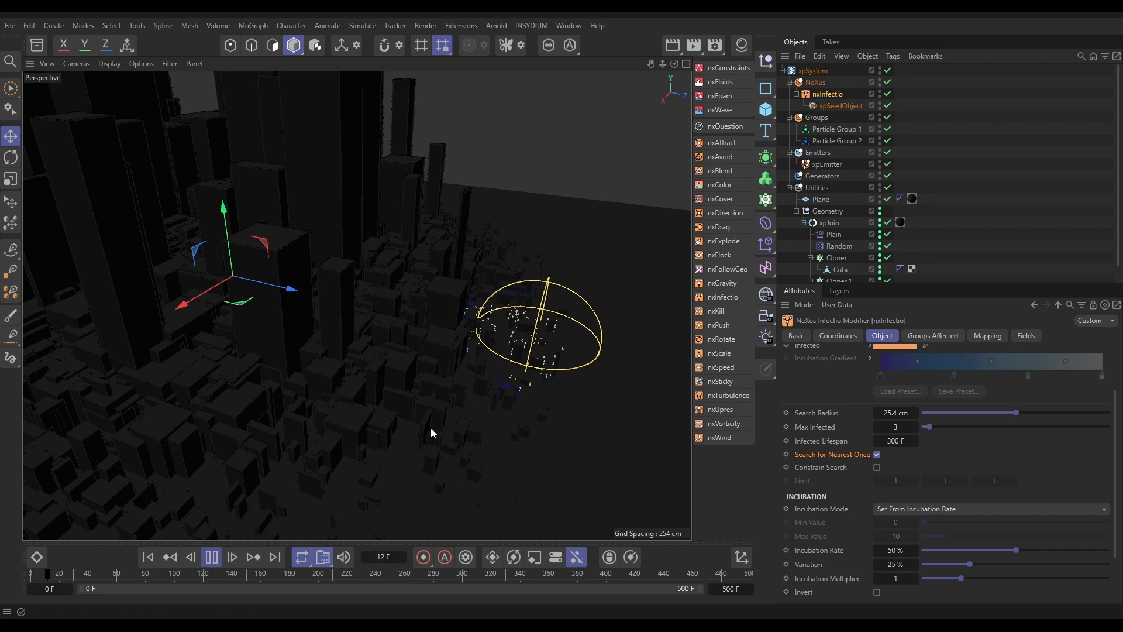
Play the simulation with 20% incubation rate and 98% variation, then pause it.
{"action": "left_click", "coordinate": [212, 558]}
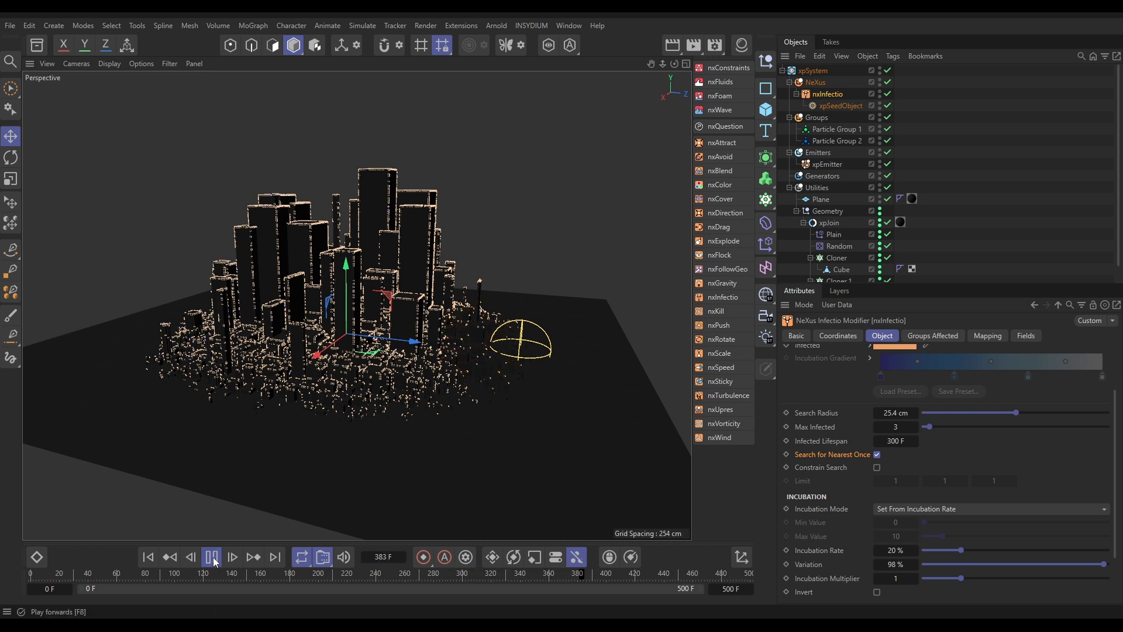
{"action": "left_click", "coordinate": [212, 557]}
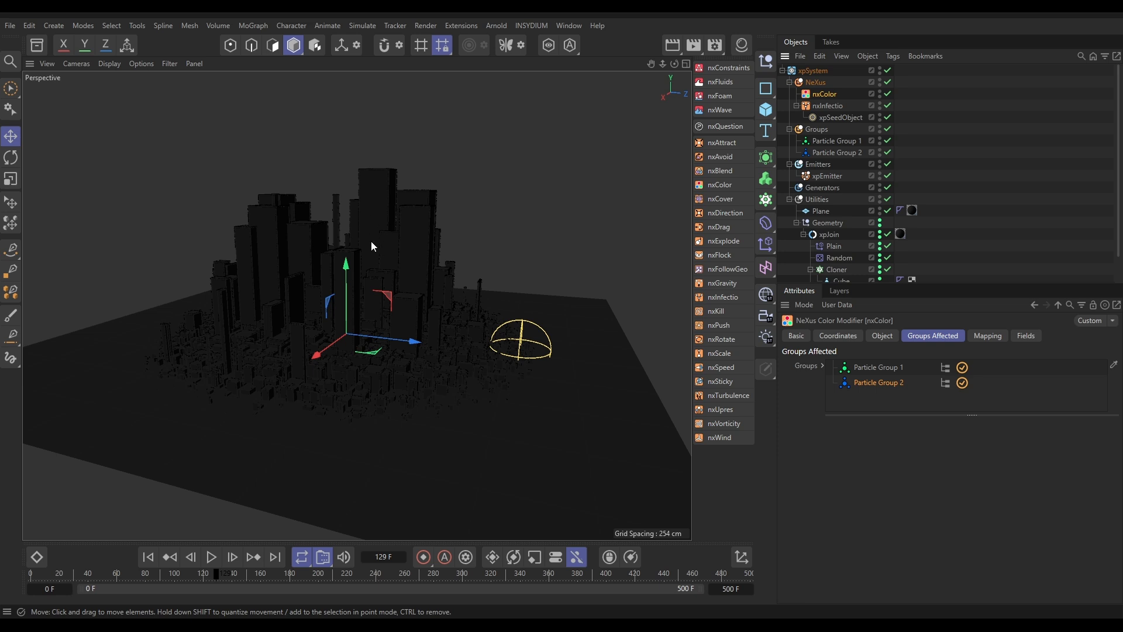
Assign both particle groups to nxColor and add a Null object above the buildings.
{"action": "left_click", "coordinate": [882, 336]}
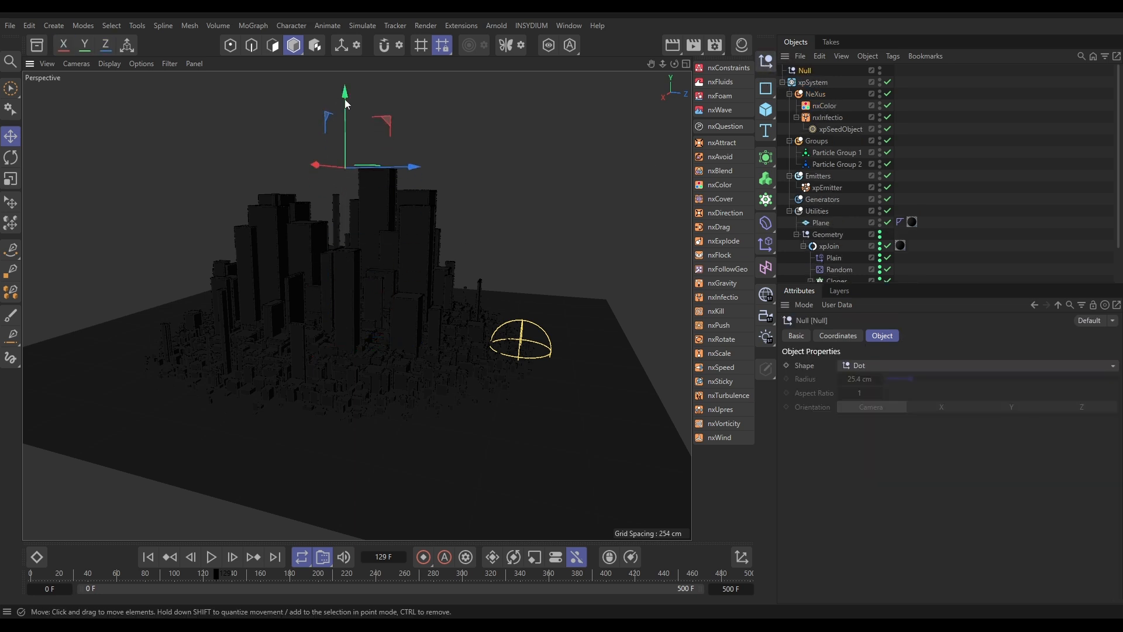
{"action": "left_click", "coordinate": [825, 105]}
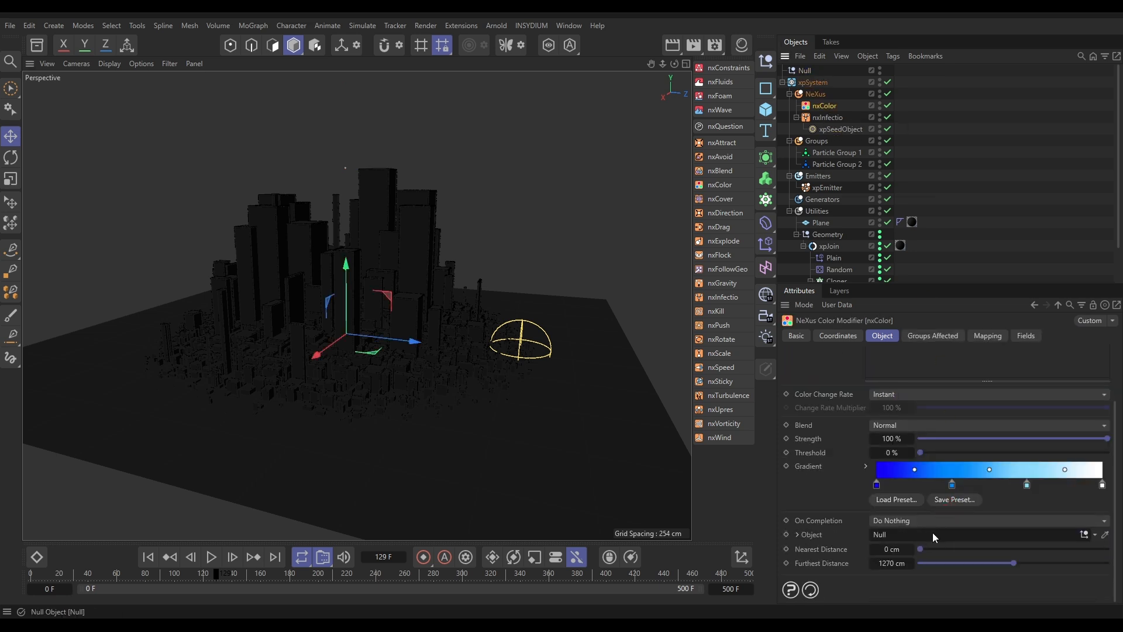
Play the animation to see the blue distance gradient from the Null out to 1270 cm.
{"action": "left_click", "coordinate": [211, 557]}
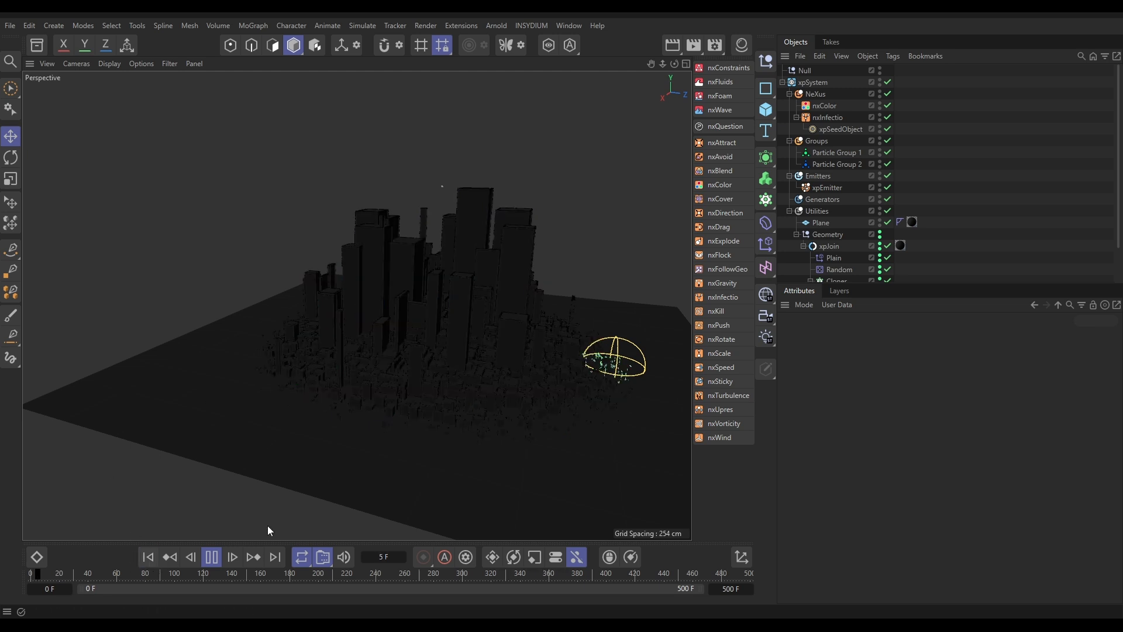